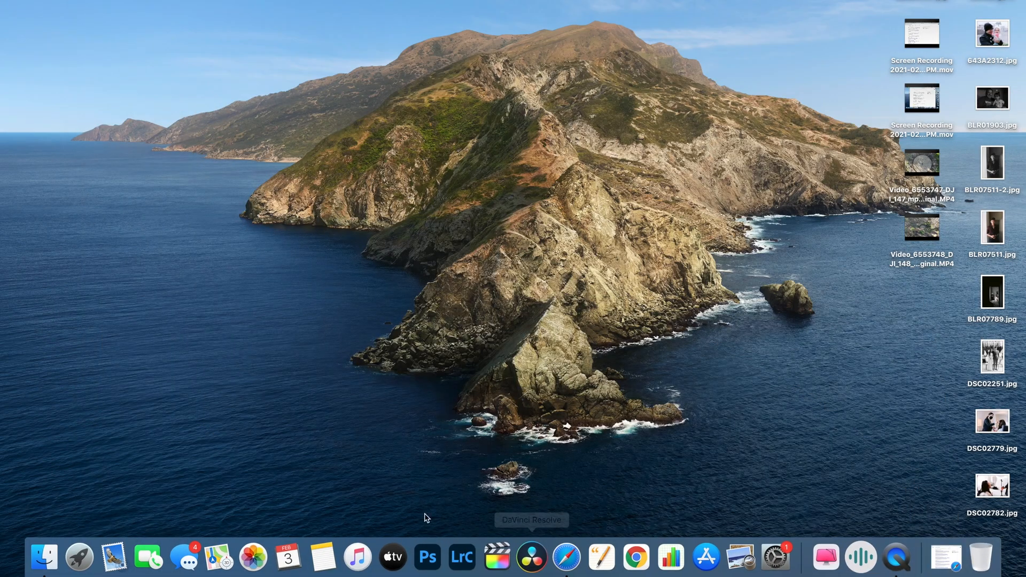
mouse_move(455, 70)
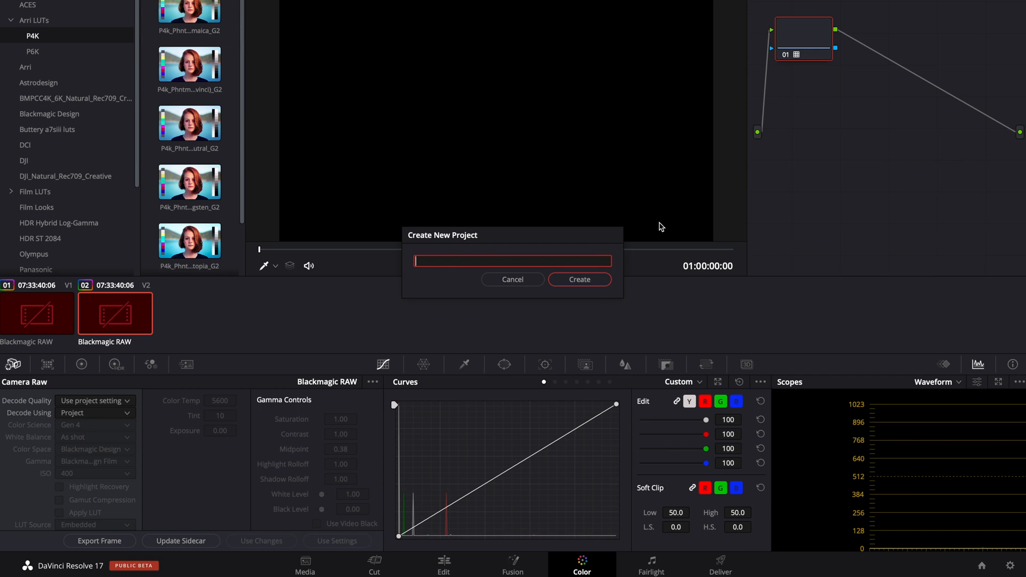
- Create a new project named 'color g'
type("color g")
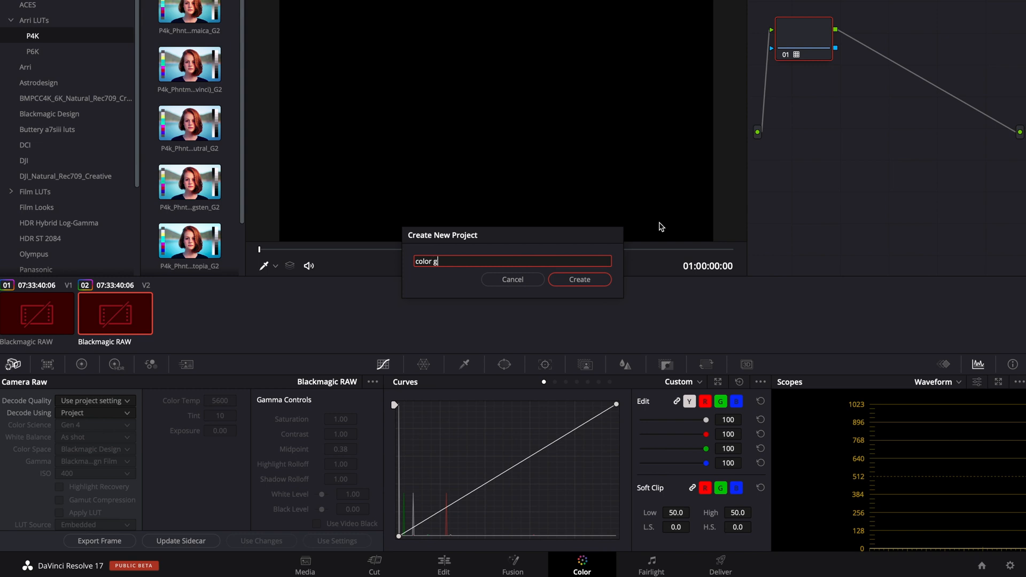
left_click(578, 279)
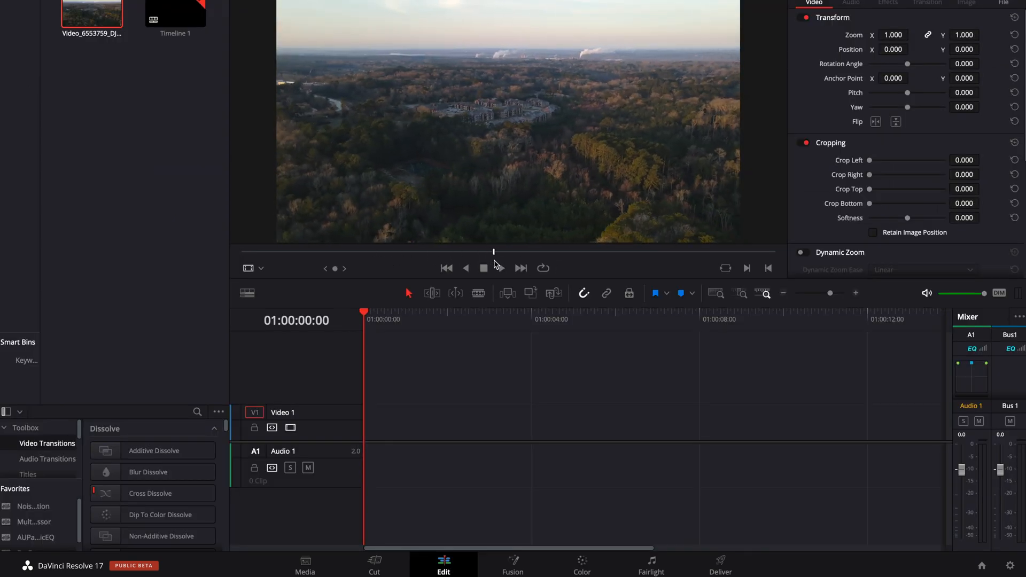
- Preview the aerial drone clip in the source viewer partway through
left_click(482, 268)
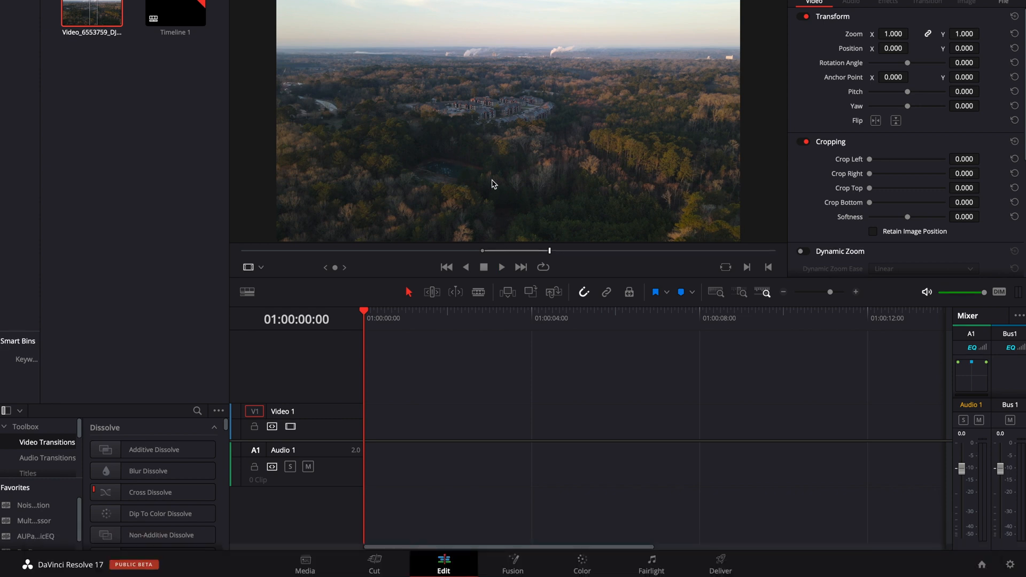
mouse_move(482, 145)
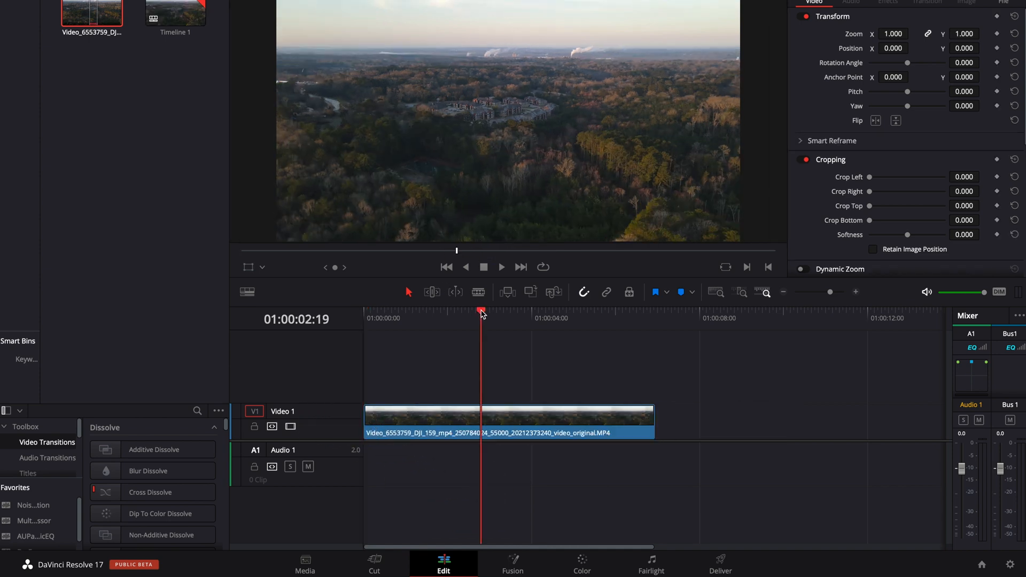
- Select the drone clip on V1 to duplicate it, then deselect the clips
left_click(487, 416)
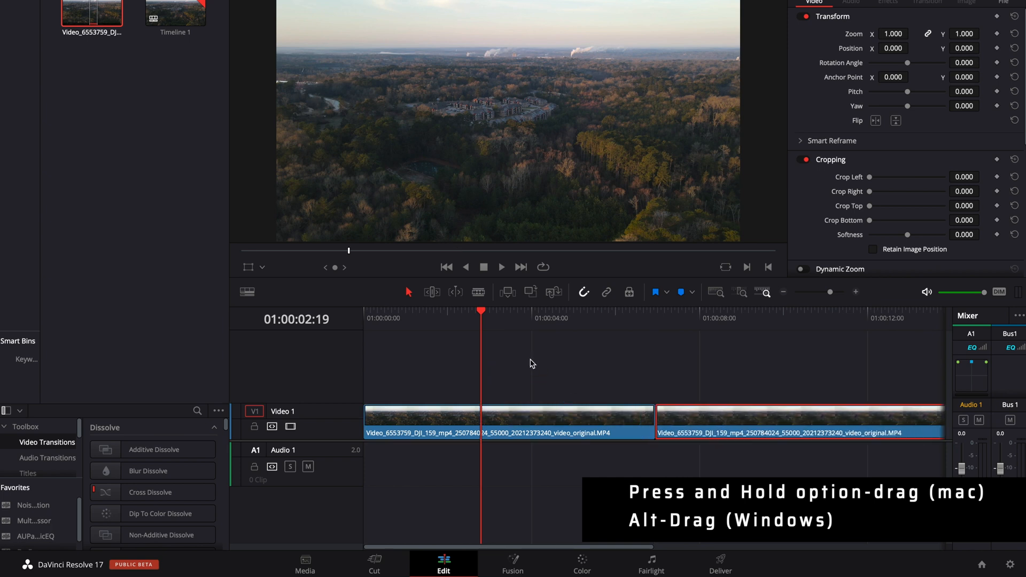
left_click(581, 564)
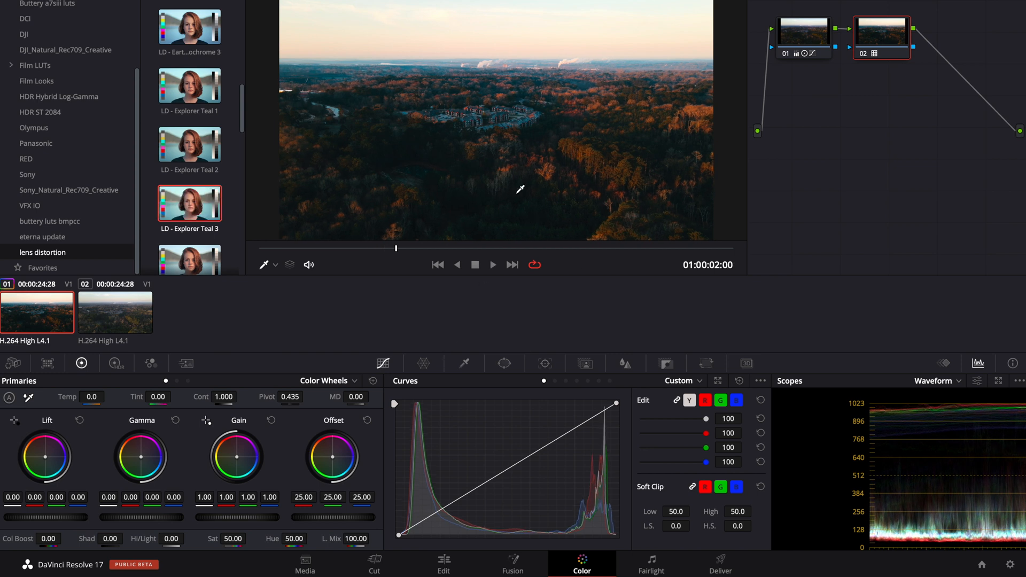
mouse_move(423, 570)
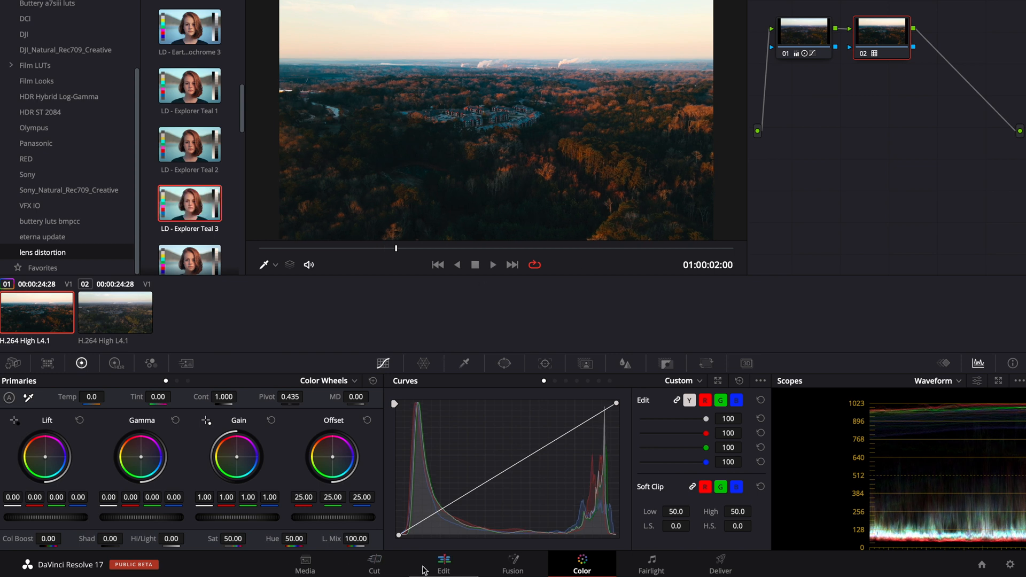
- Return to the Edit page to place the graded copy on V2
left_click(443, 564)
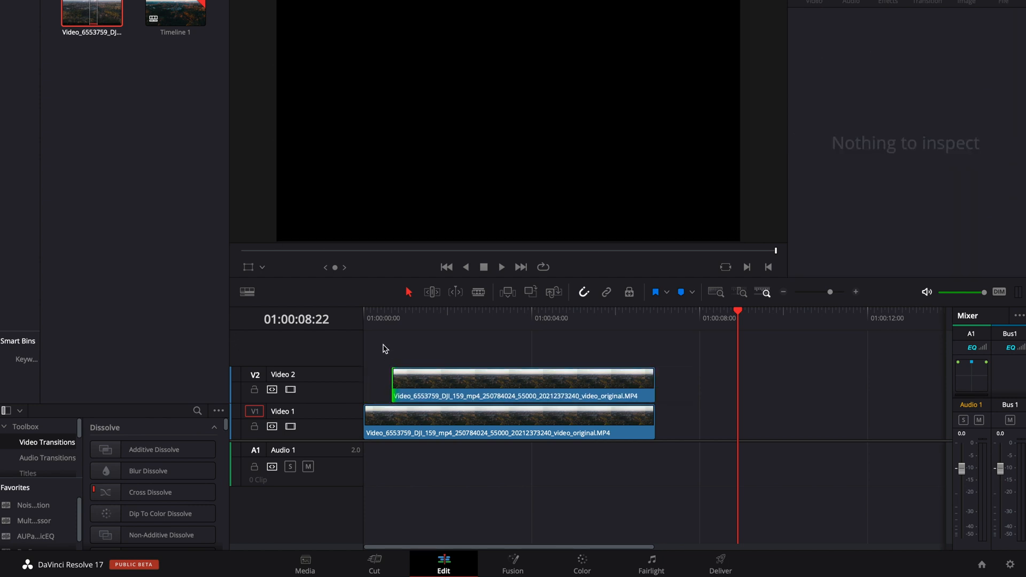
mouse_move(364, 317)
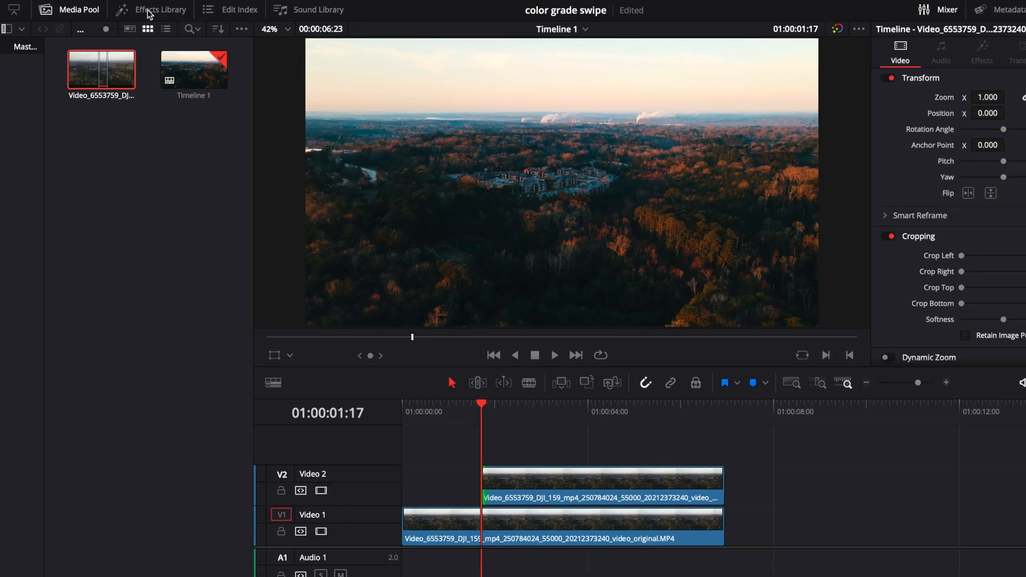
- Show the Effects Library and scroll Video Transitions down to the Wipe group
left_click(159, 9)
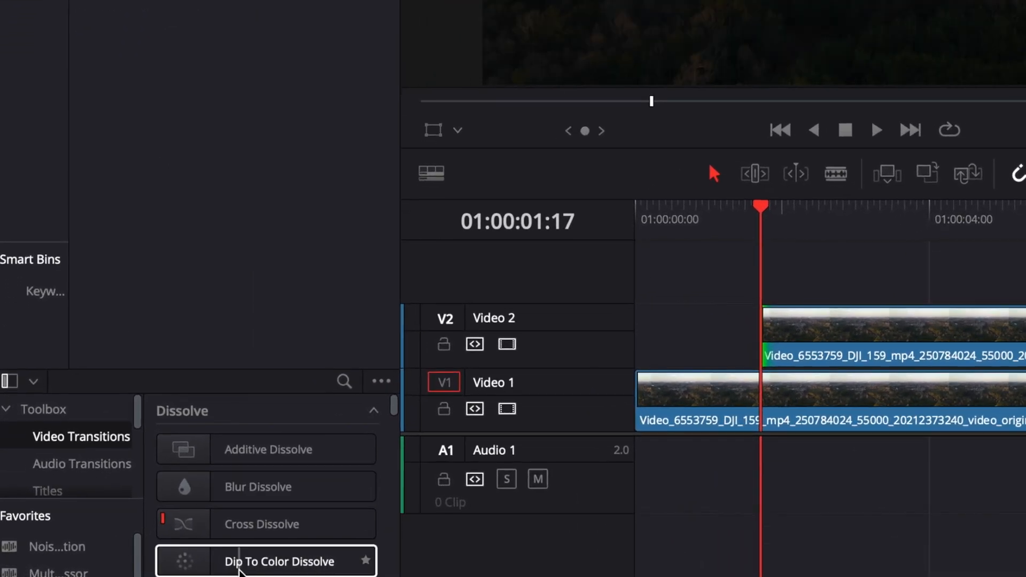
scroll("down", 3)
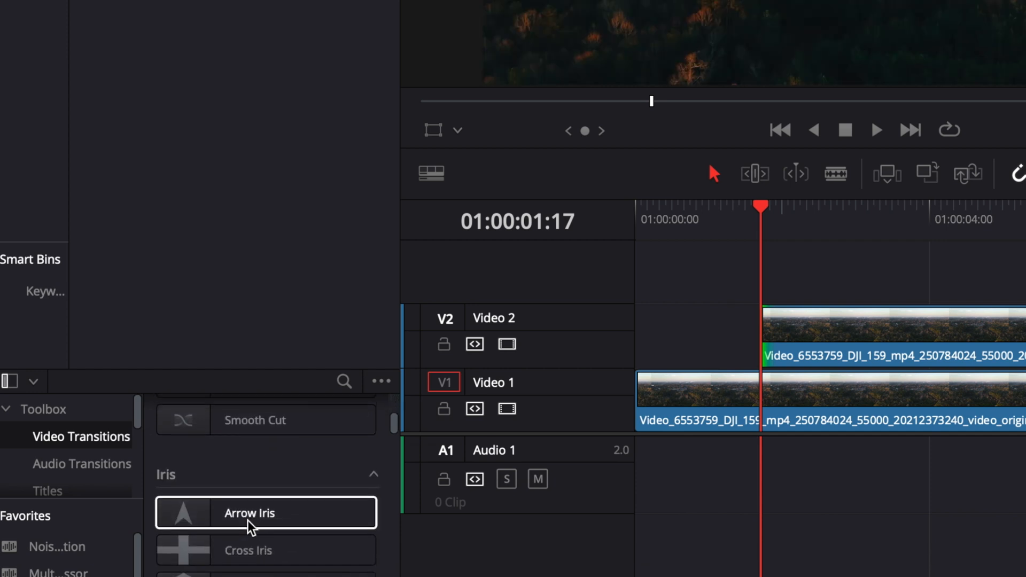
scroll("down", 3)
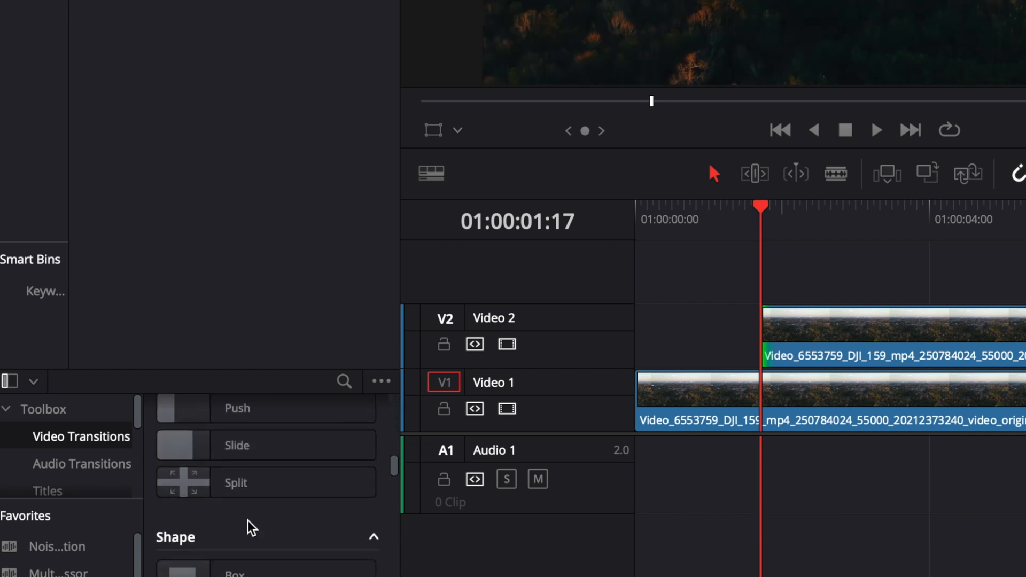
scroll("down", 3)
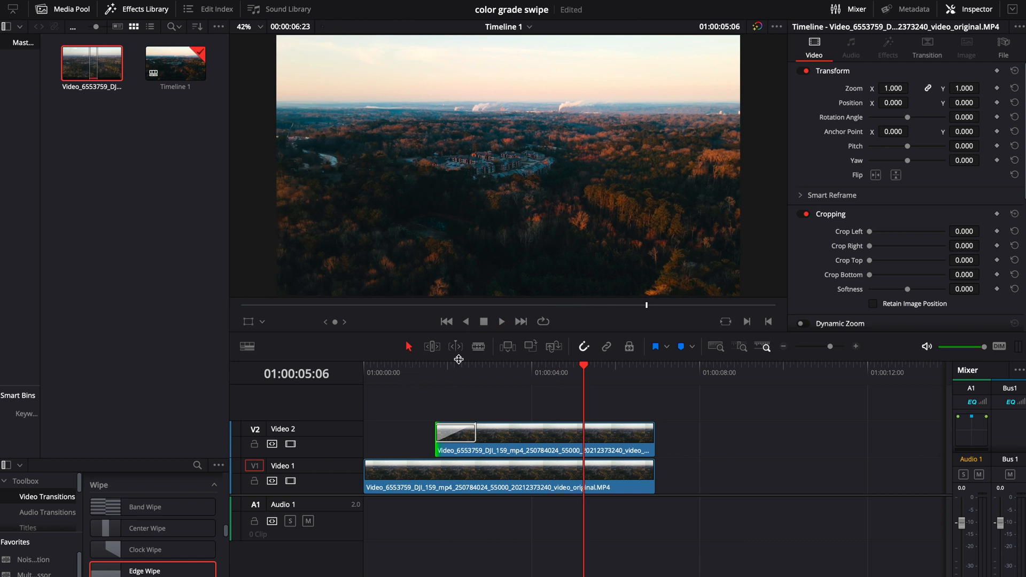
- Set the Edge Wipe angle to 90 and rewind to the timeline start
left_click(455, 433)
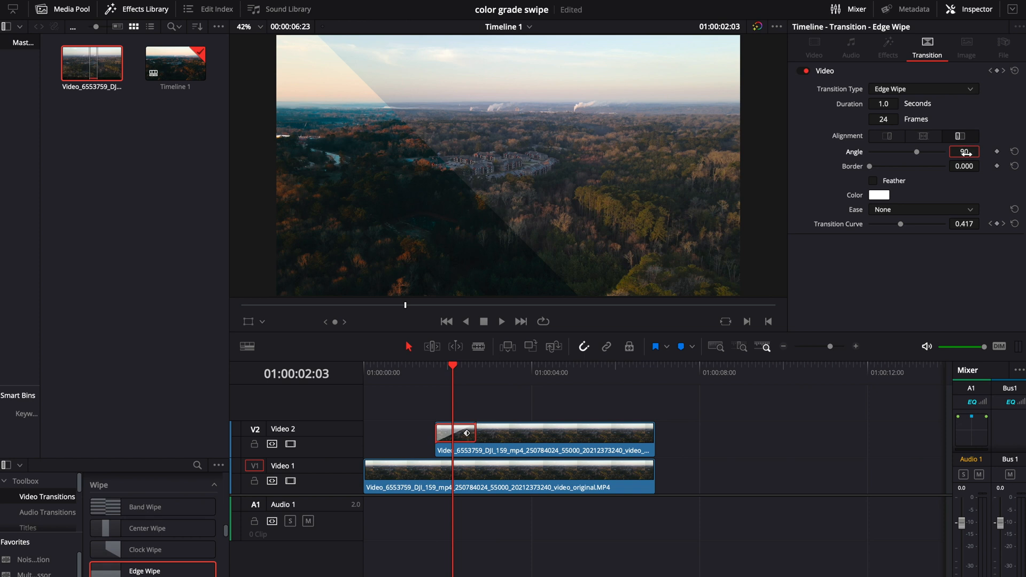
left_click(447, 322)
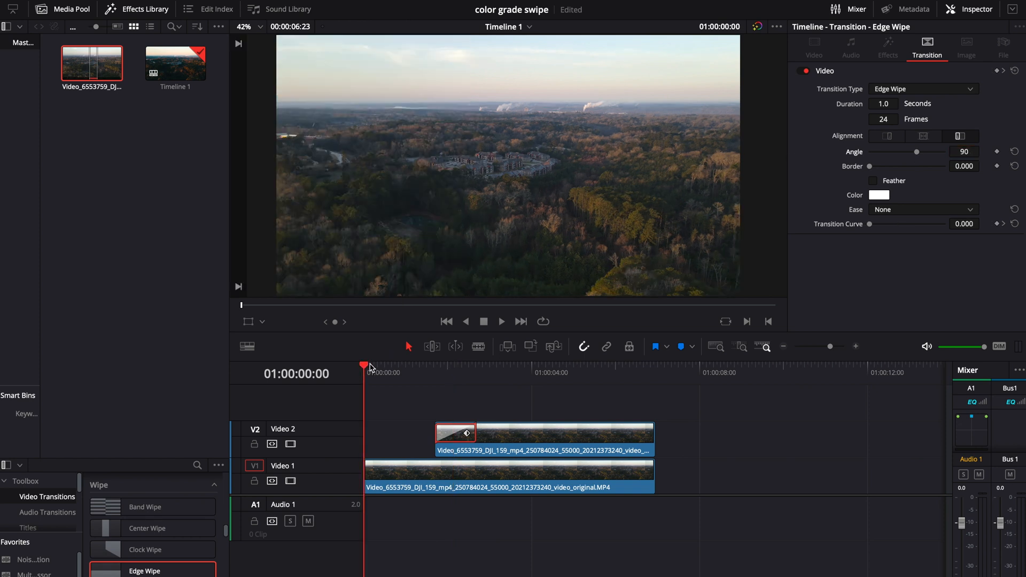